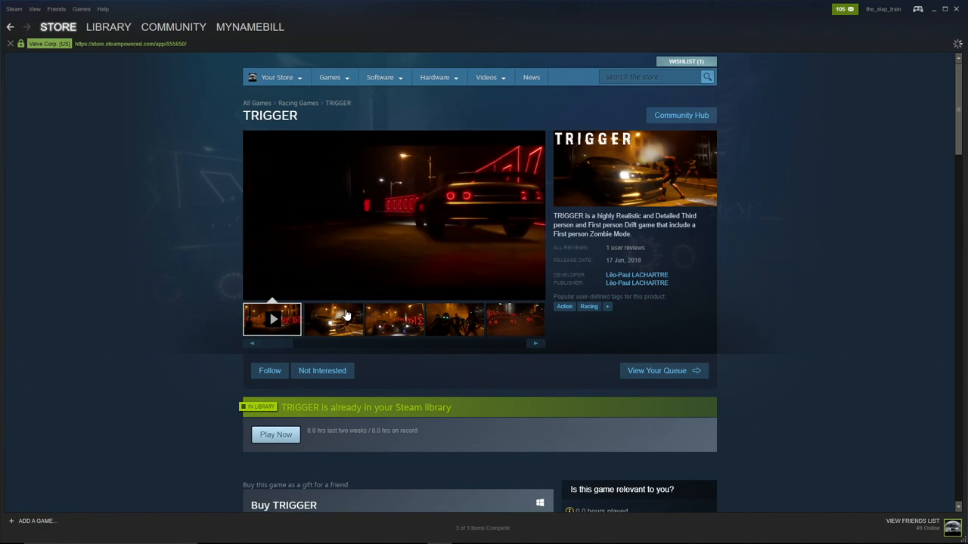
Step: Browse the car-among-zombies and neon-barrier screenshots, then return to the Zombies & Drift menu
{"action": "left_click", "coordinate": [332, 318]}
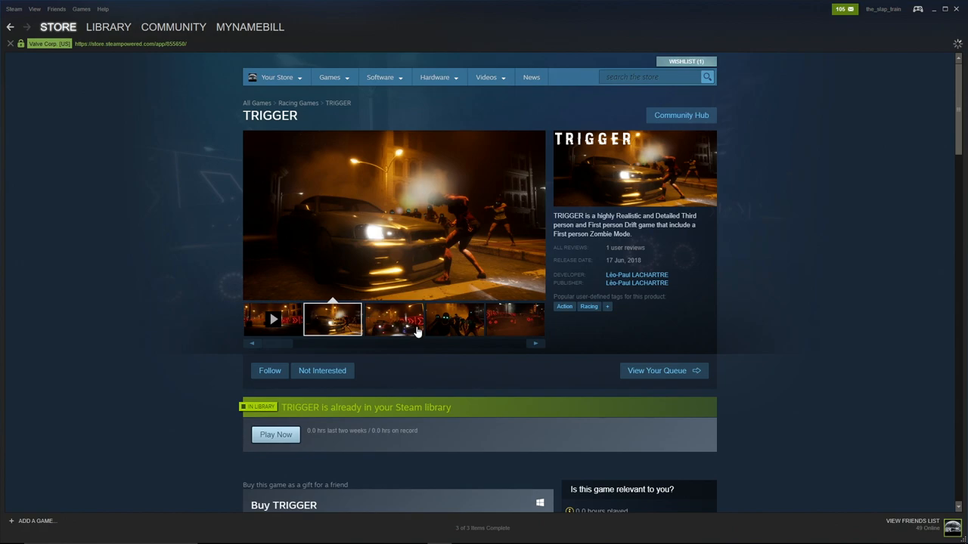
{"action": "scroll", "scroll_direction": "down", "scroll_amount": 3}
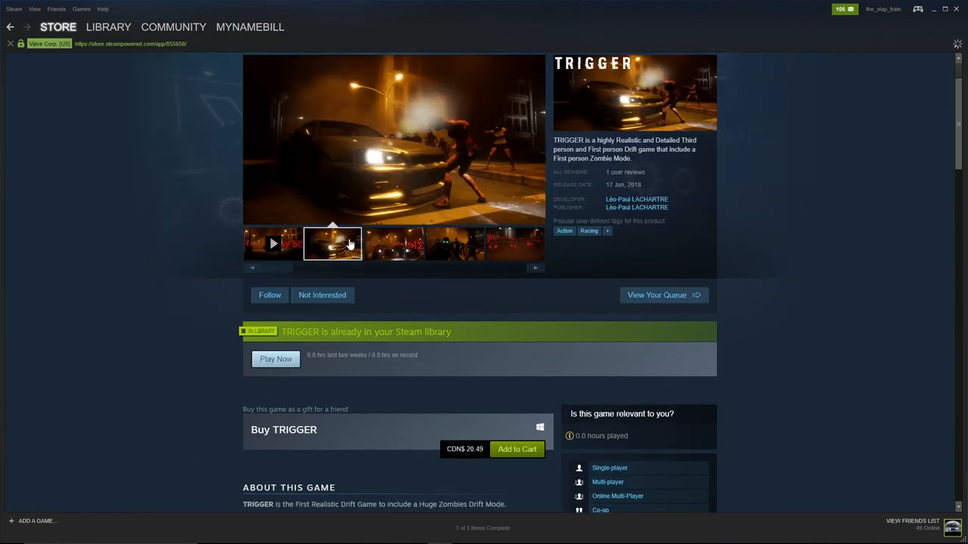
{"action": "left_click", "coordinate": [393, 140]}
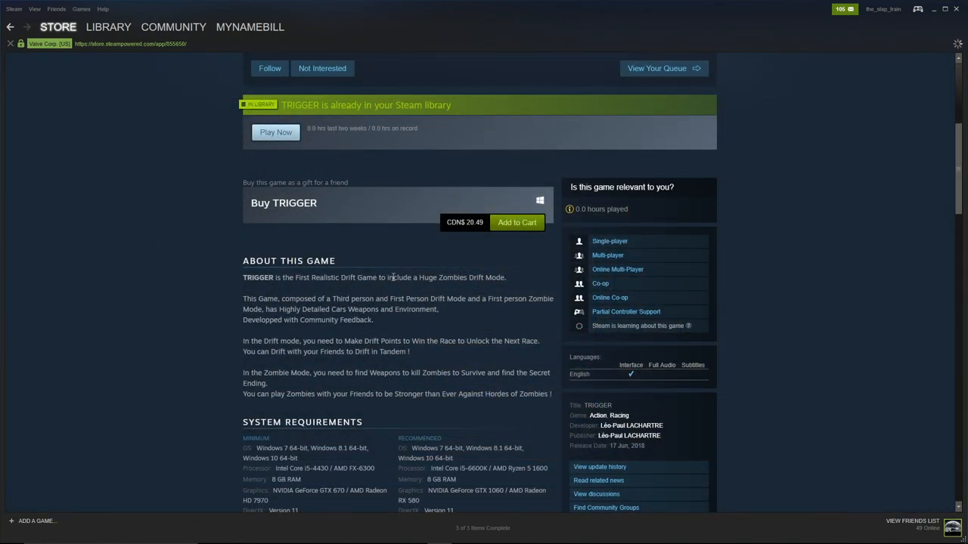
{"action": "mouse_move", "coordinate": [518, 294]}
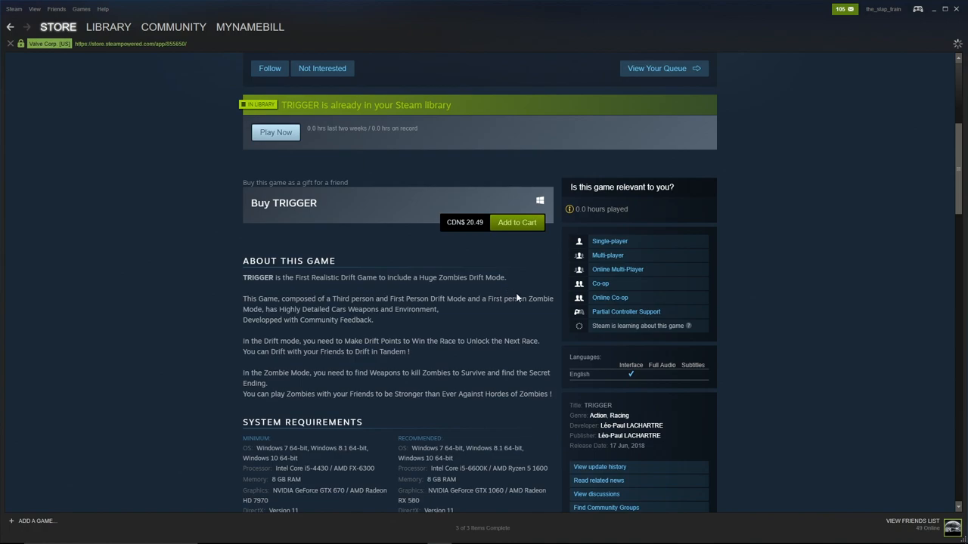
{"action": "mouse_move", "coordinate": [444, 288]}
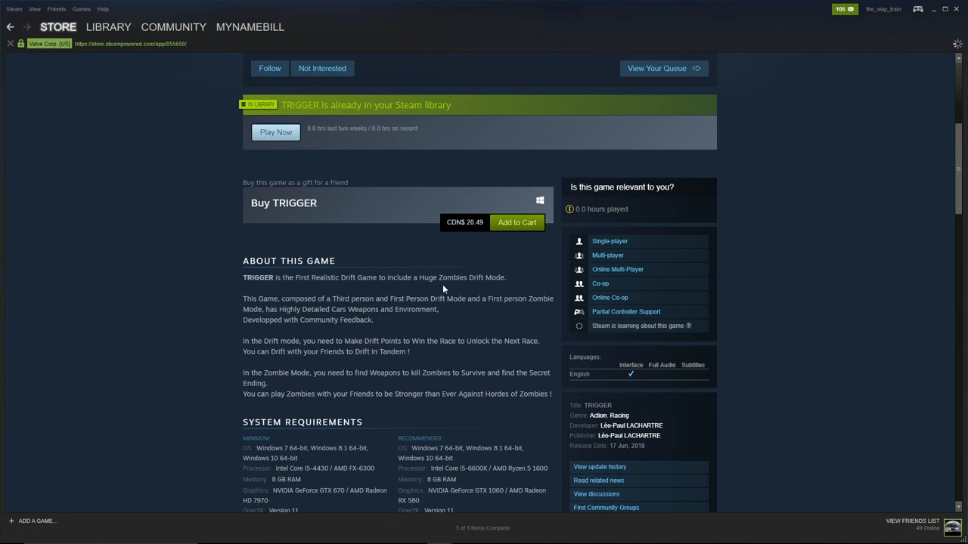
{"action": "scroll", "scroll_direction": "up", "scroll_amount": 3}
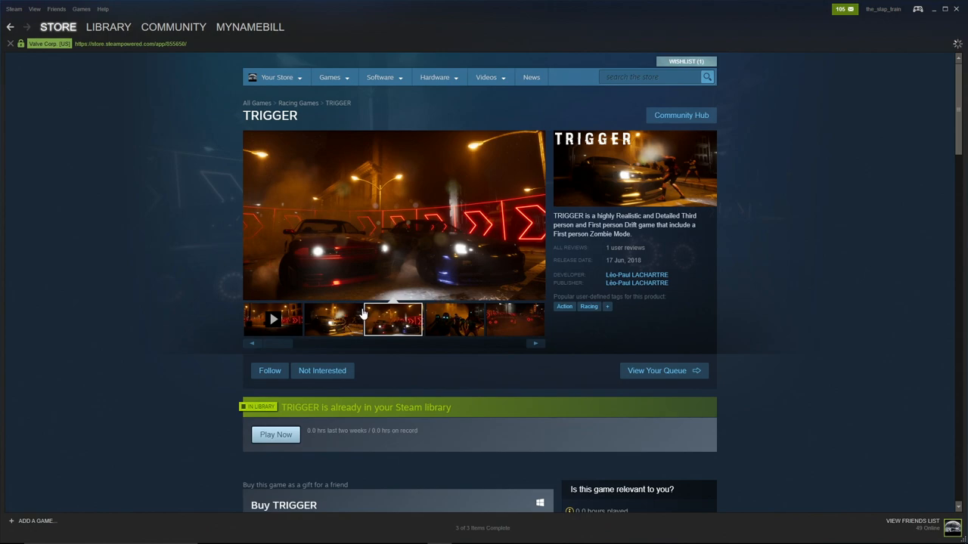
{"action": "left_click", "coordinate": [332, 318]}
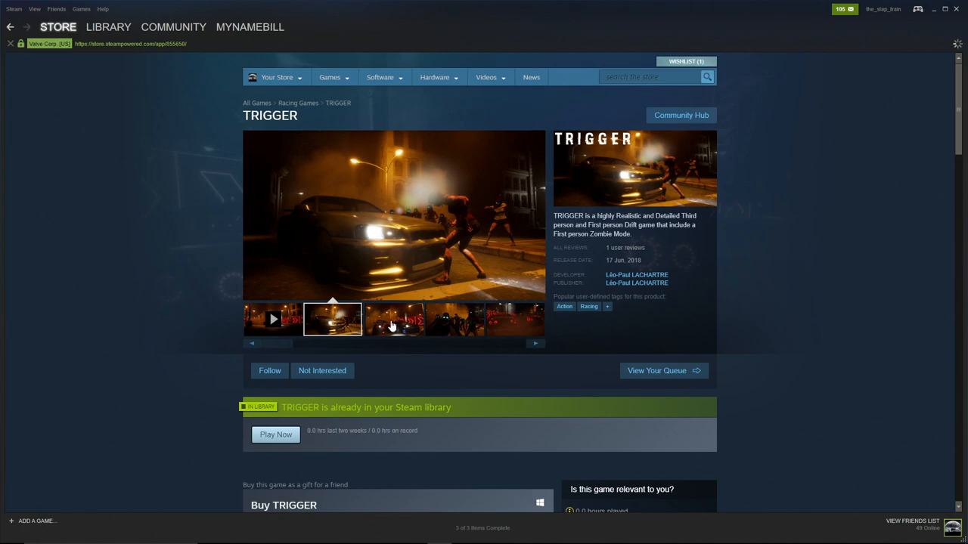
{"action": "left_click", "coordinate": [393, 319]}
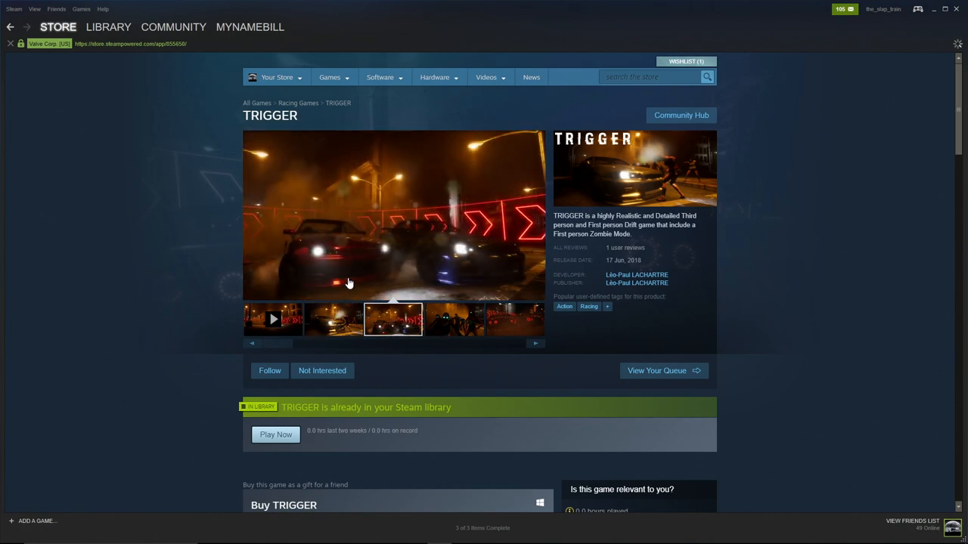
{"action": "mouse_move", "coordinate": [447, 319]}
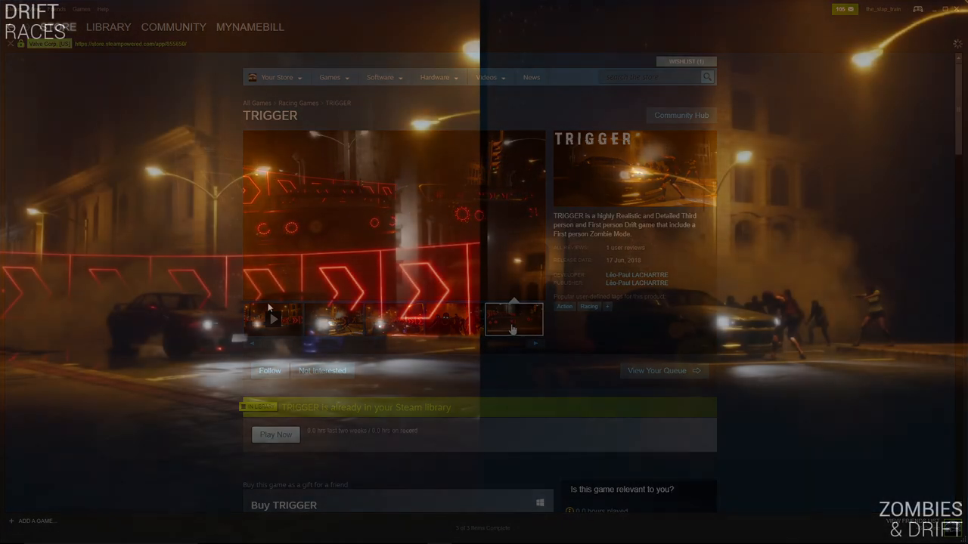
{"action": "left_click", "coordinate": [275, 434]}
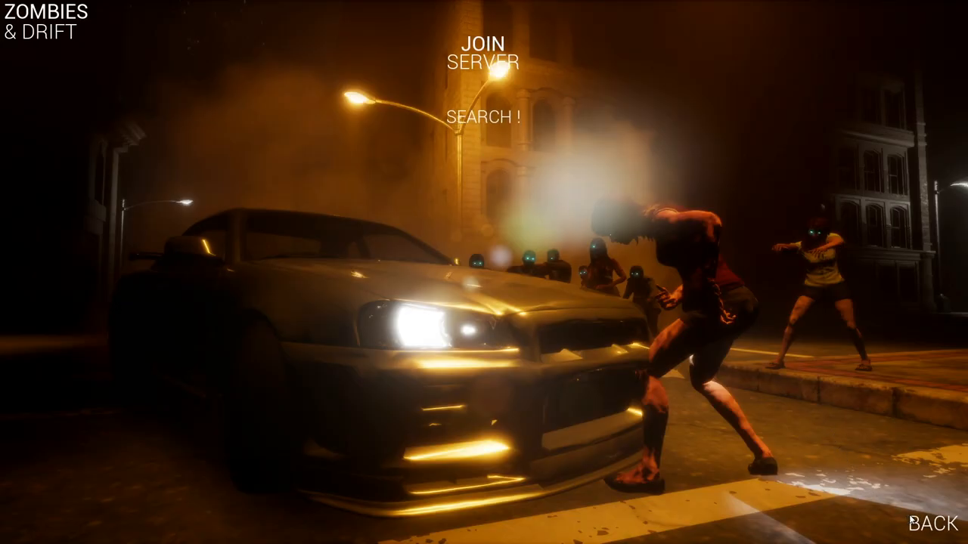
{"action": "left_click", "coordinate": [931, 523]}
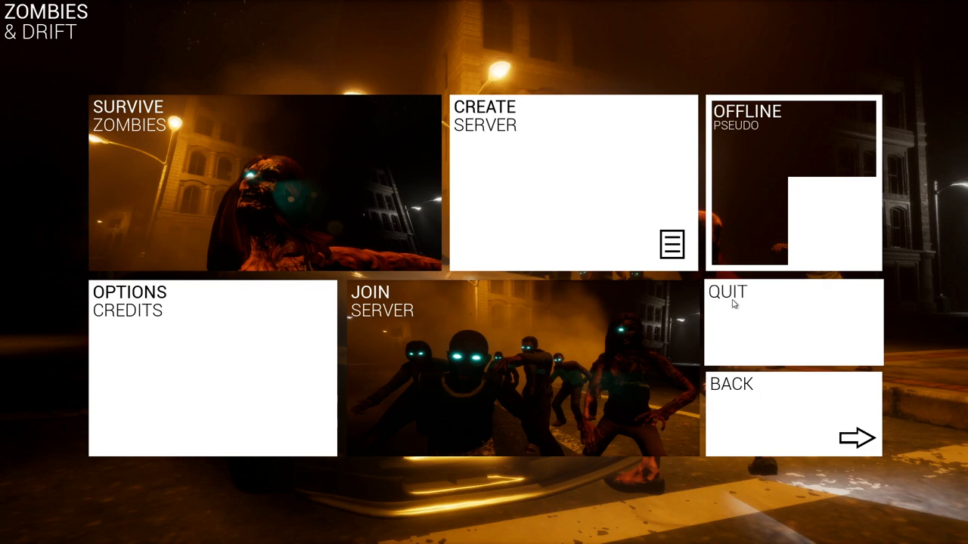
{"action": "mouse_move", "coordinate": [233, 222]}
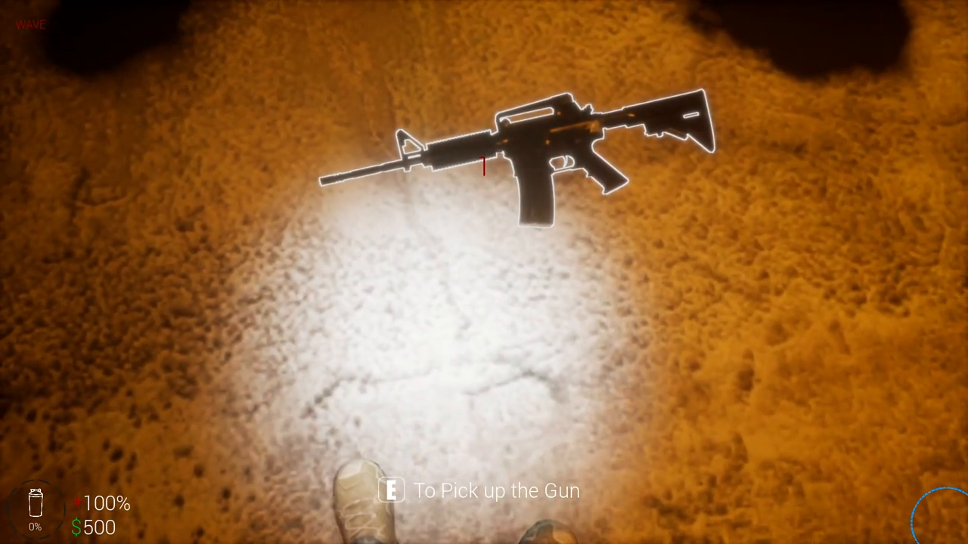
Step: Pick up the rifle lying in the street and fight through wave 1
{"action": "key", "text": "e"}
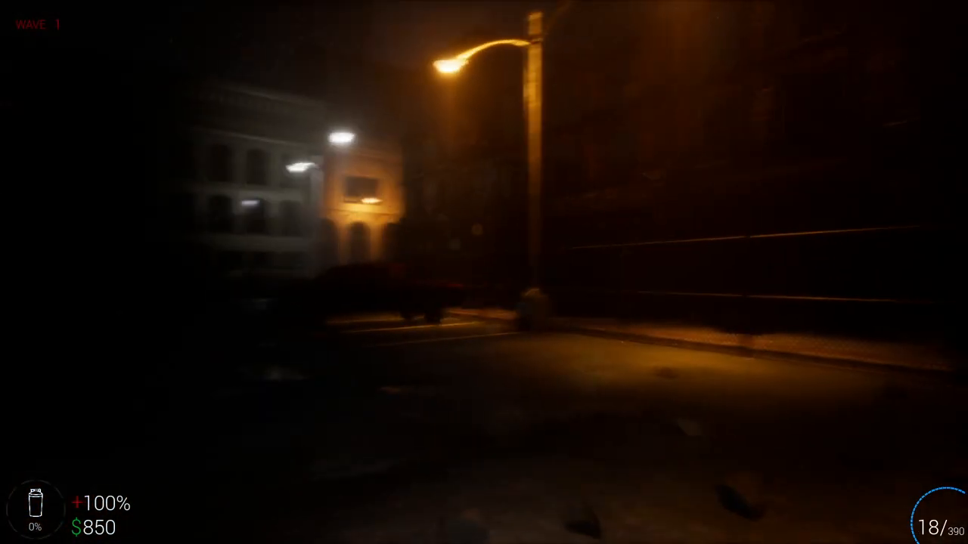
{"action": "mouse_move", "coordinate": [484, 272]}
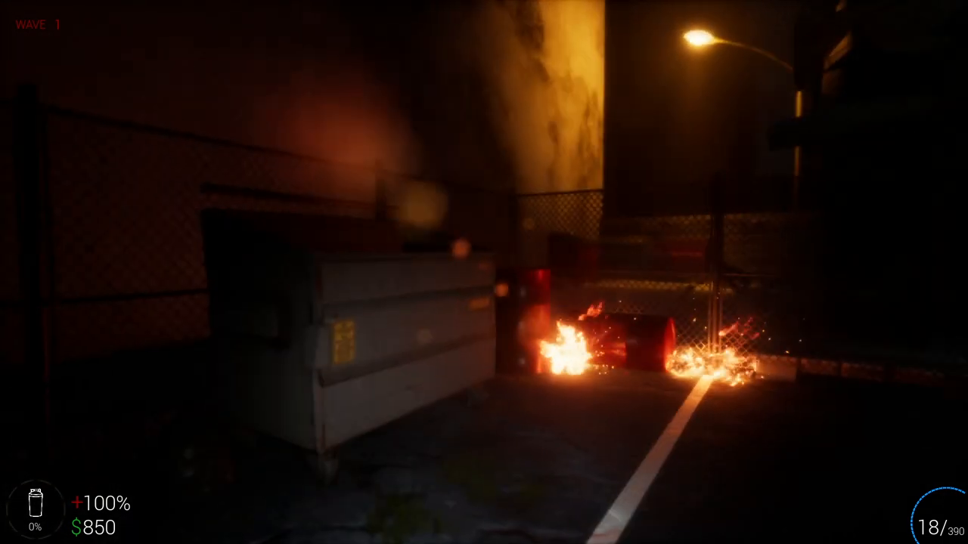
{"action": "mouse_move", "coordinate": [483, 272]}
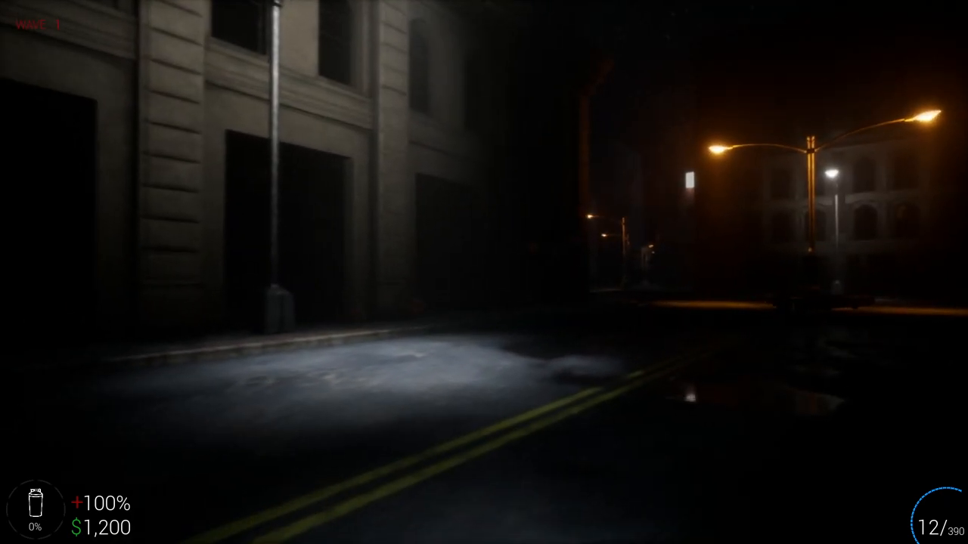
{"action": "mouse_move", "coordinate": [484, 272]}
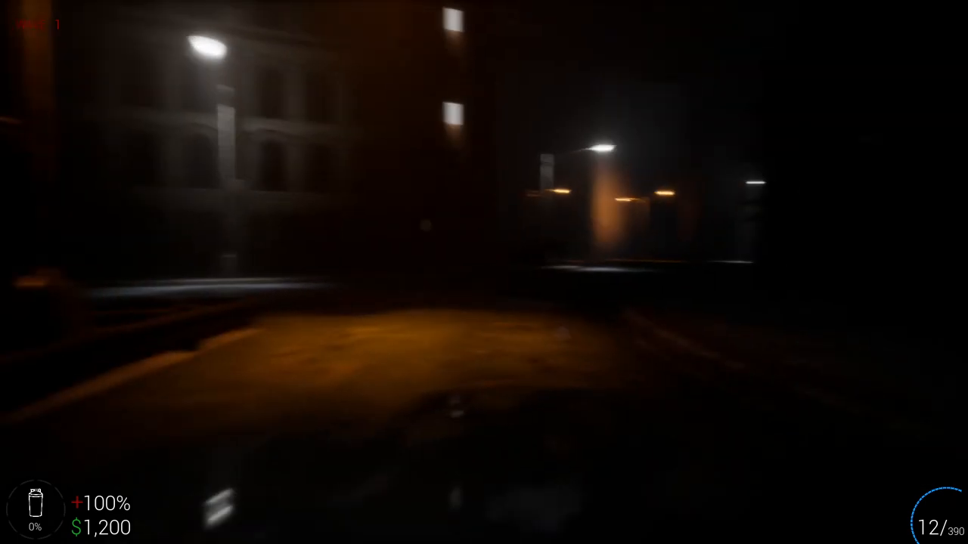
{"action": "mouse_move", "coordinate": [484, 272]}
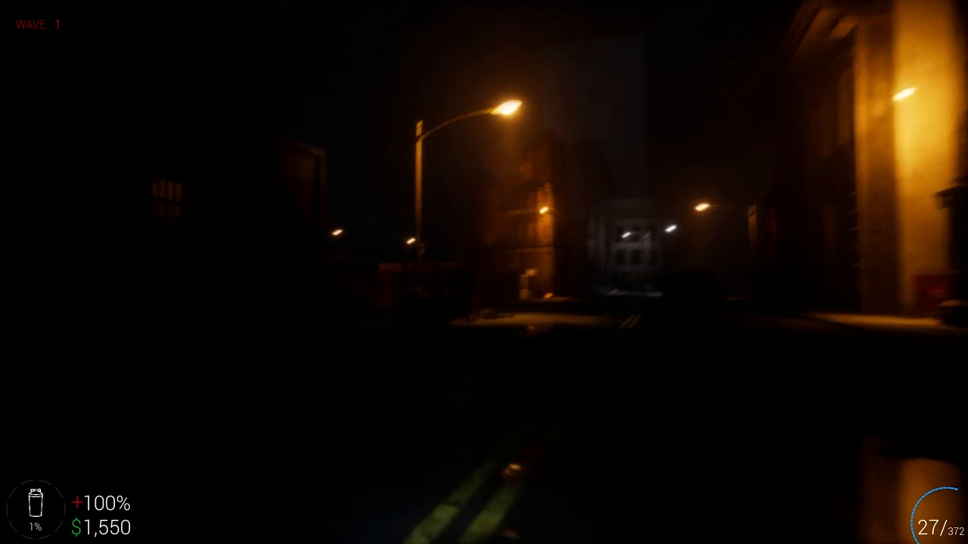
{"action": "mouse_move", "coordinate": [302, 272]}
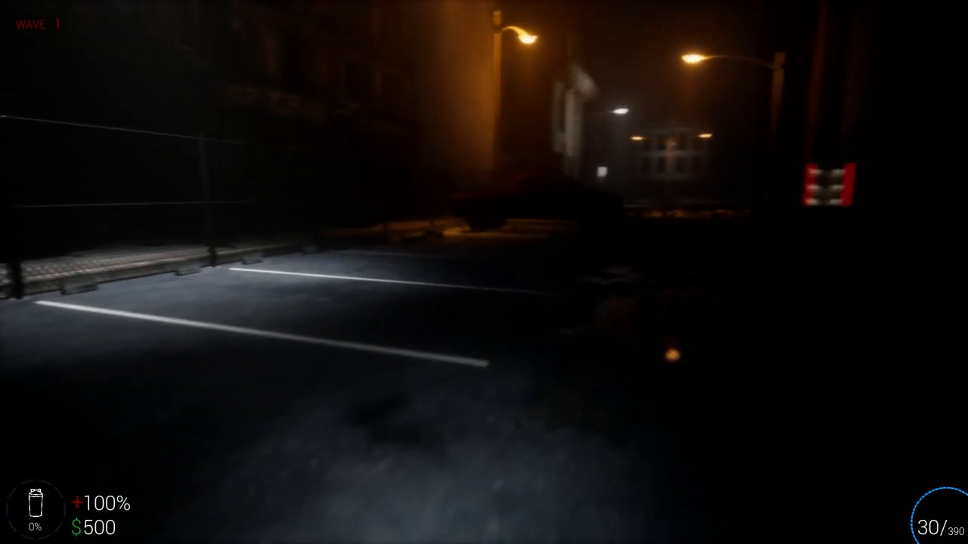
{"action": "mouse_move", "coordinate": [303, 272]}
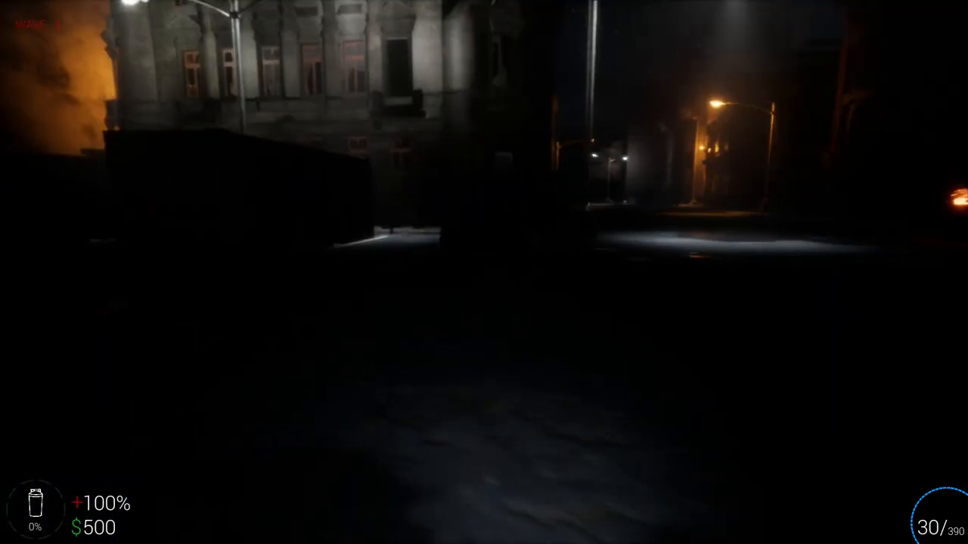
{"action": "mouse_move", "coordinate": [484, 272]}
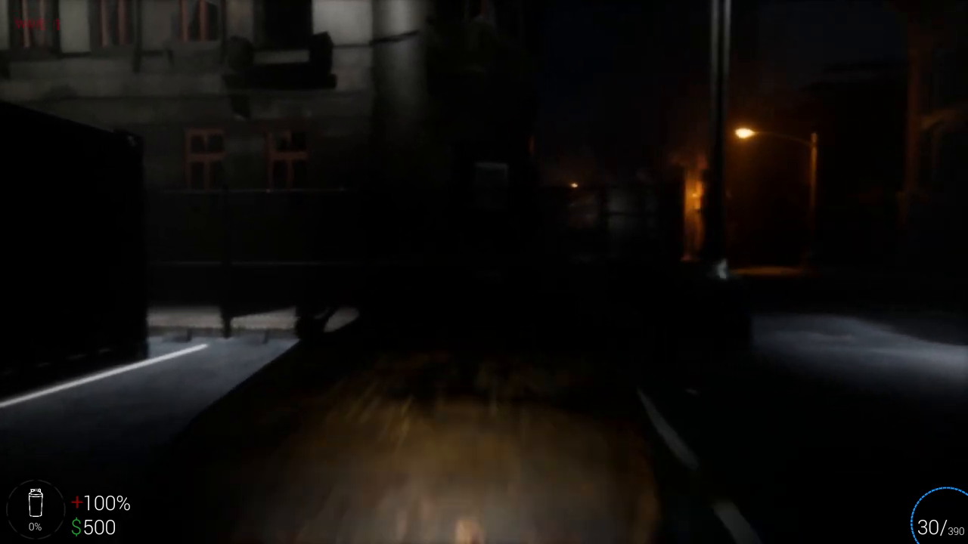
{"action": "mouse_move", "coordinate": [484, 273]}
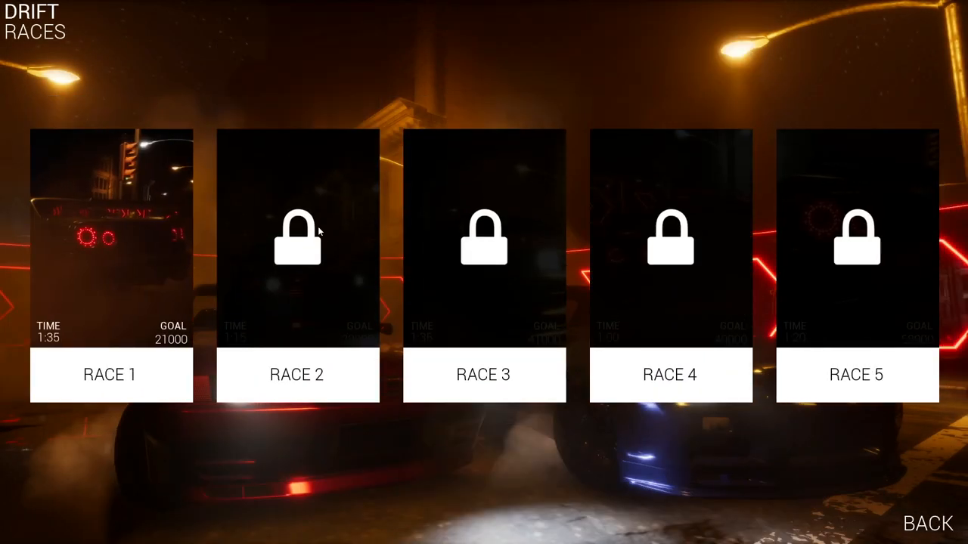
{"action": "mouse_move", "coordinate": [109, 276]}
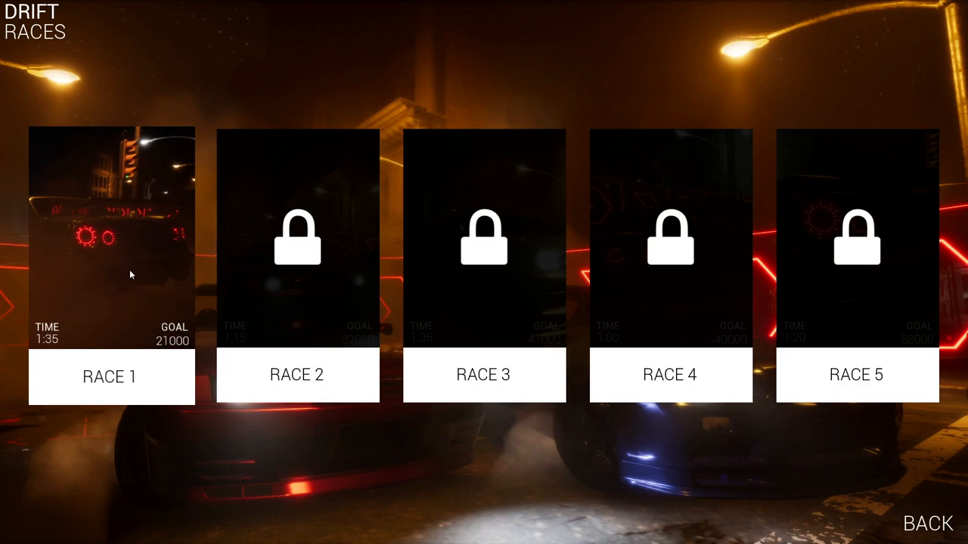
Step: Start Race 1 and drift the course to a 45,030 score against the 21,000 goal
{"action": "left_click", "coordinate": [111, 377]}
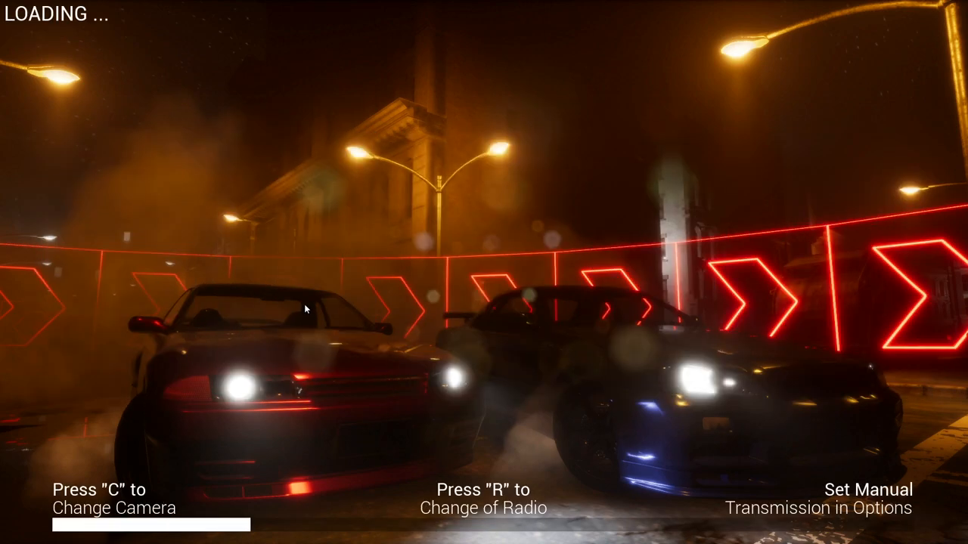
{"action": "mouse_move", "coordinate": [126, 228]}
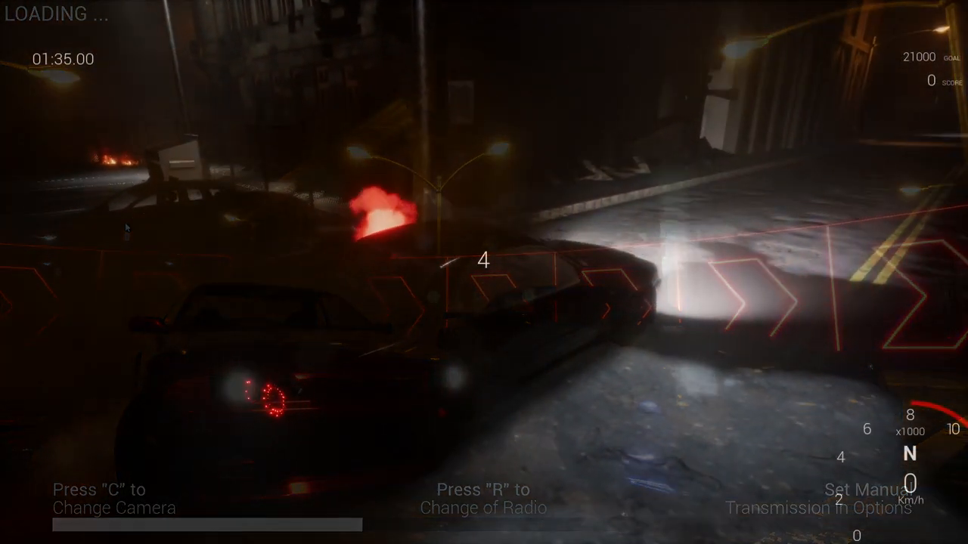
{"action": "key", "text": "c"}
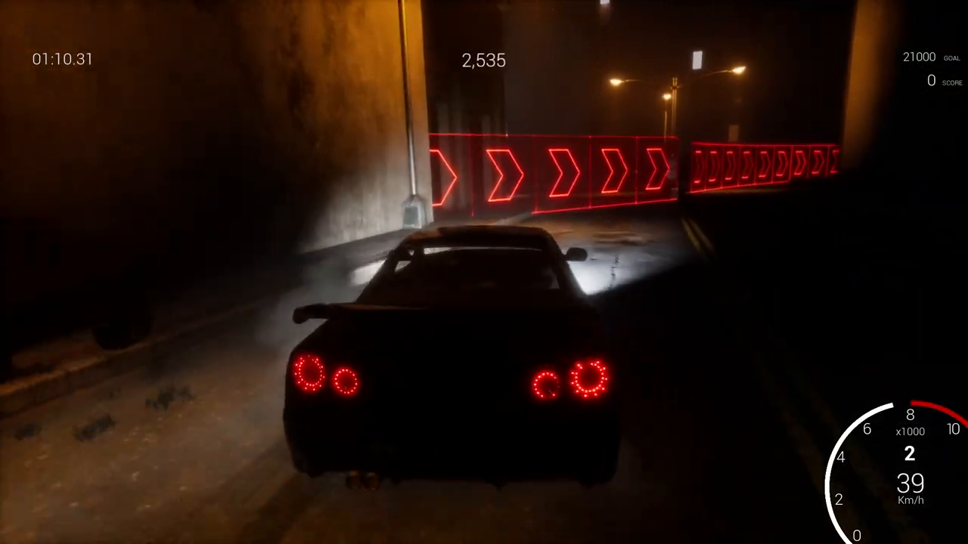
{"action": "key", "text": "w"}
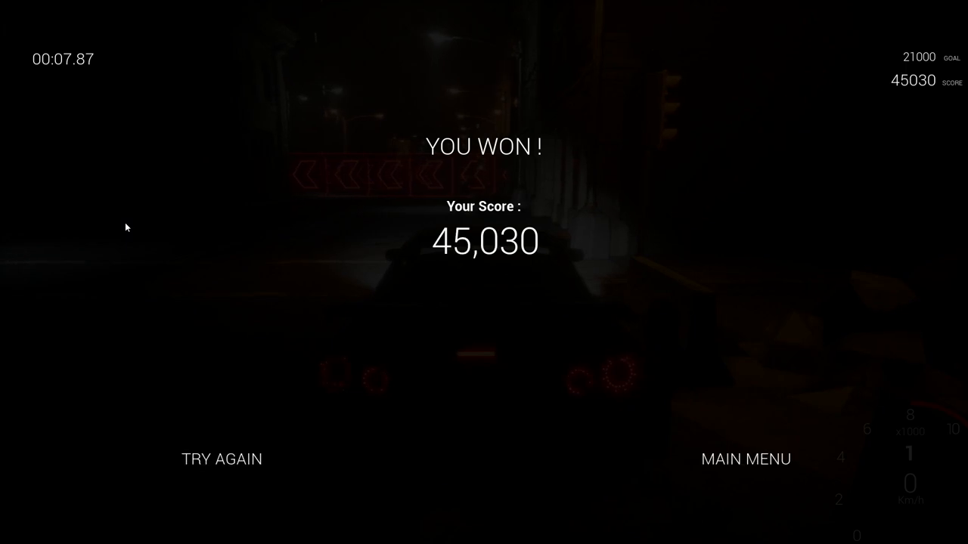
Step: Leave the race results and shoot wave 3 zombies until wave 4 starts
{"action": "left_click", "coordinate": [745, 459]}
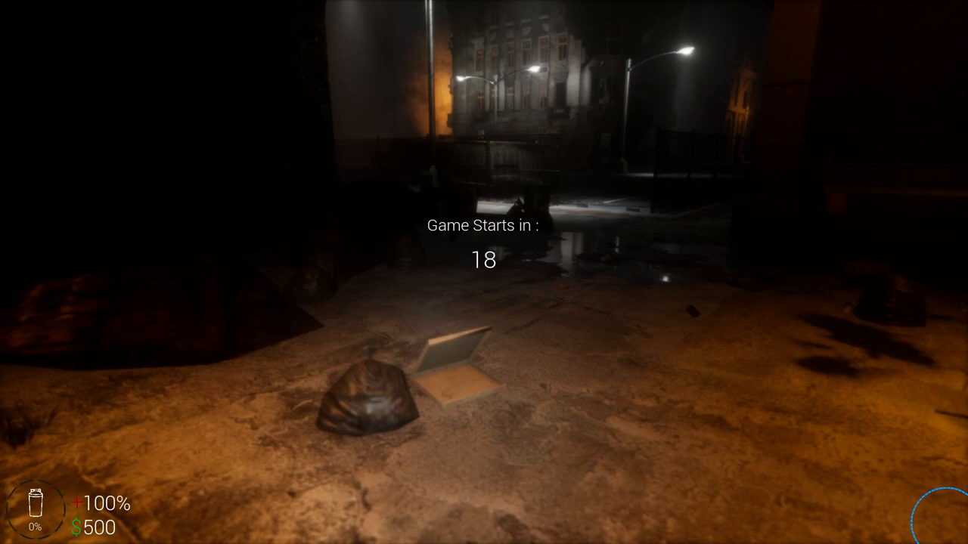
{"action": "mouse_move", "coordinate": [303, 272]}
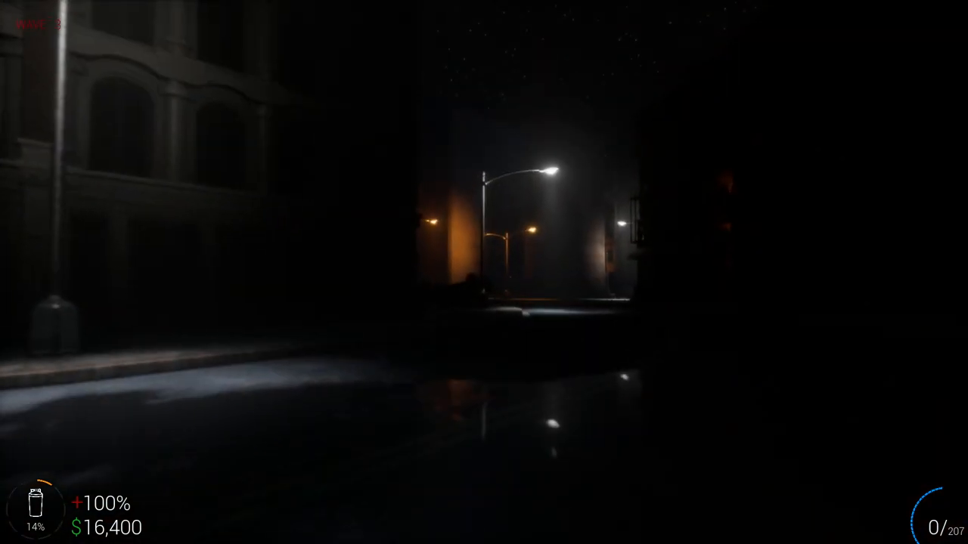
{"action": "mouse_move", "coordinate": [483, 272]}
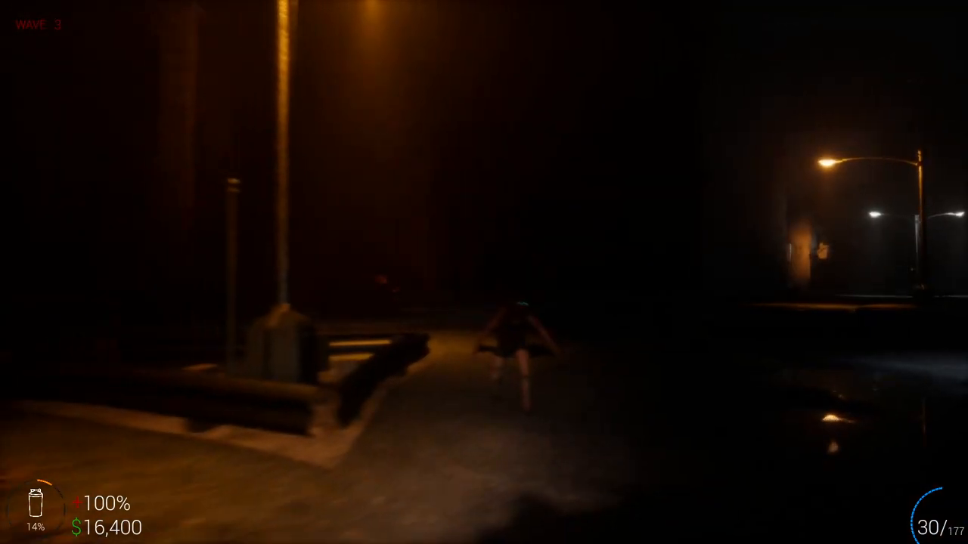
{"action": "left_click", "coordinate": [484, 272]}
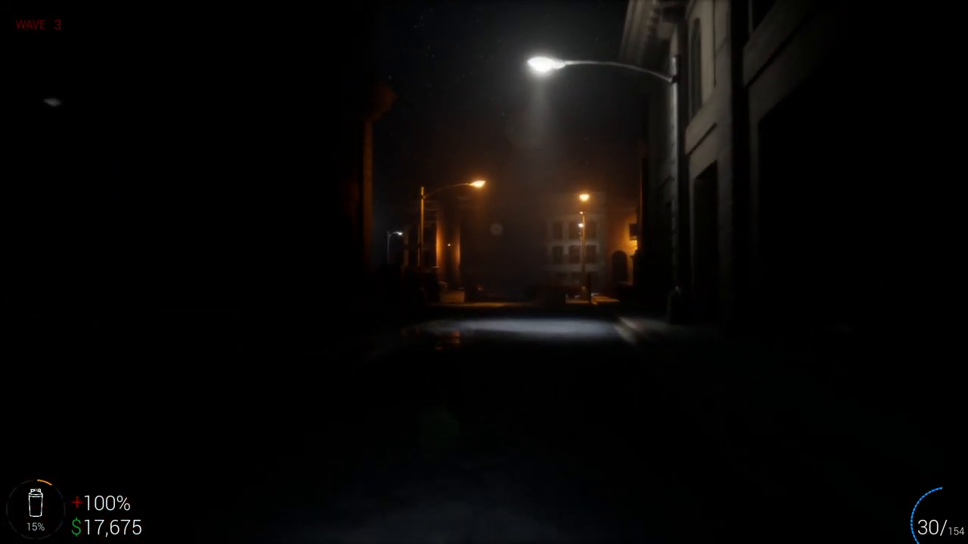
{"action": "key", "text": "w"}
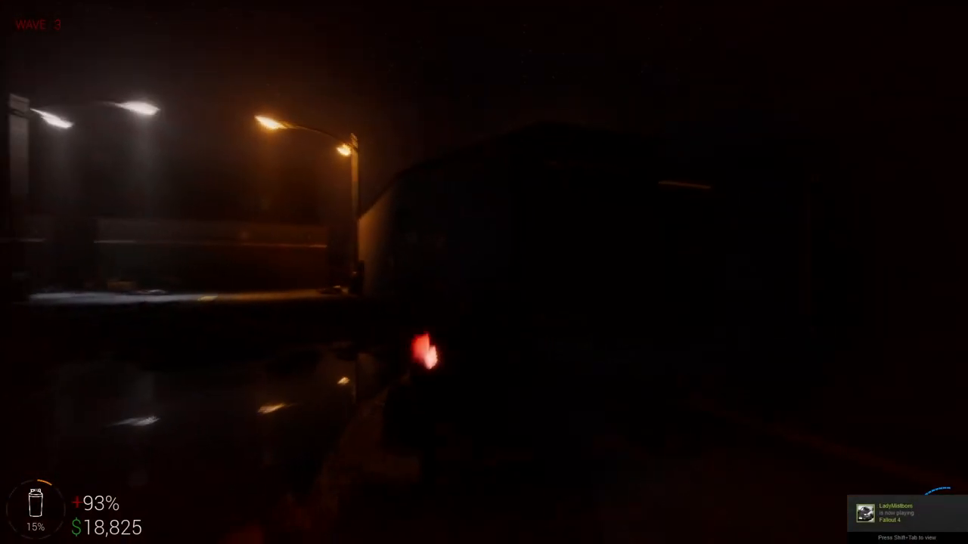
{"action": "mouse_move", "coordinate": [484, 272]}
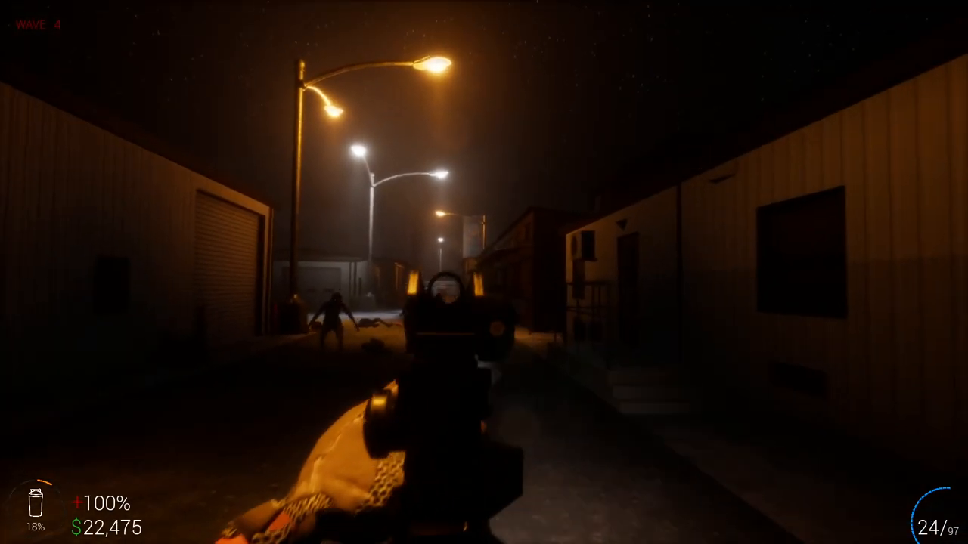
Step: Keep shooting zombies in the alleys during wave 4, raising money to $29,725
{"action": "left_click", "coordinate": [484, 272]}
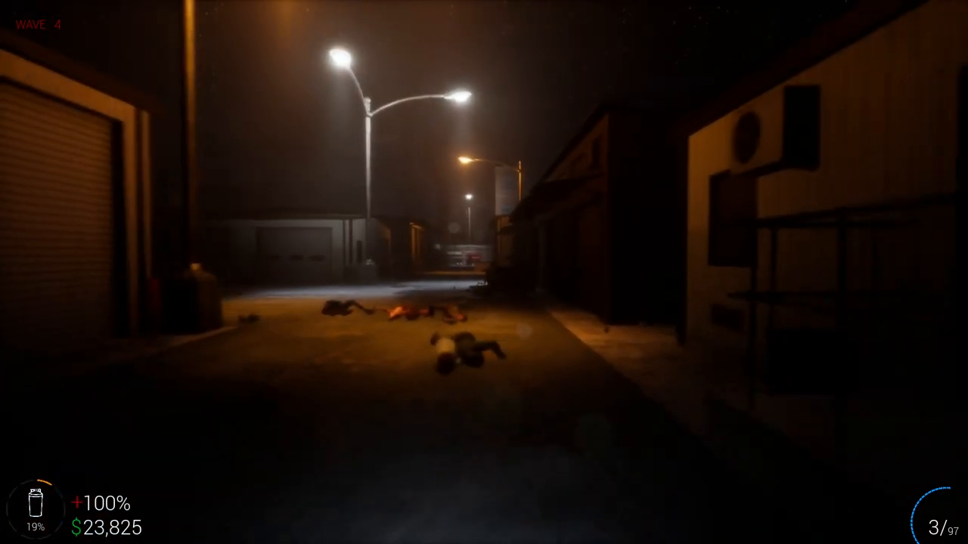
{"action": "mouse_move", "coordinate": [484, 272]}
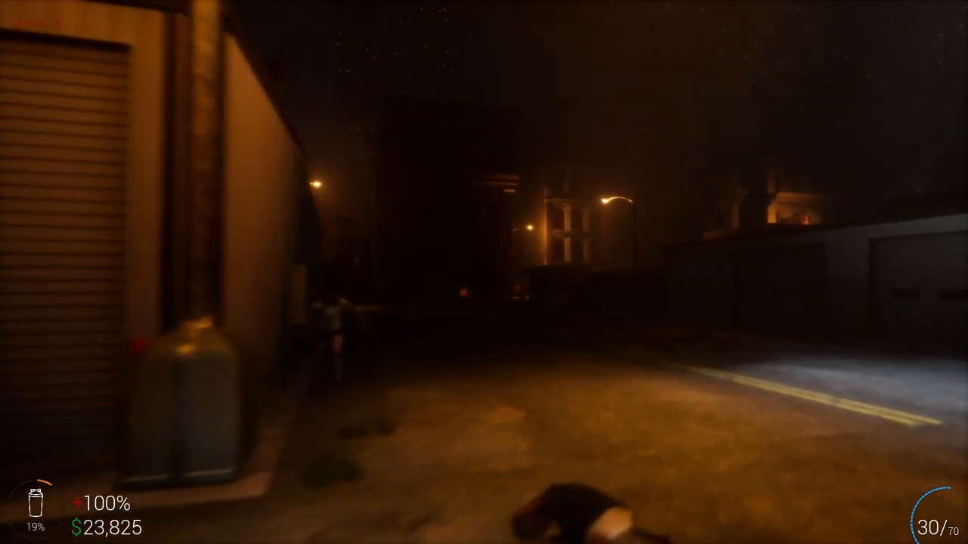
{"action": "mouse_move", "coordinate": [484, 272]}
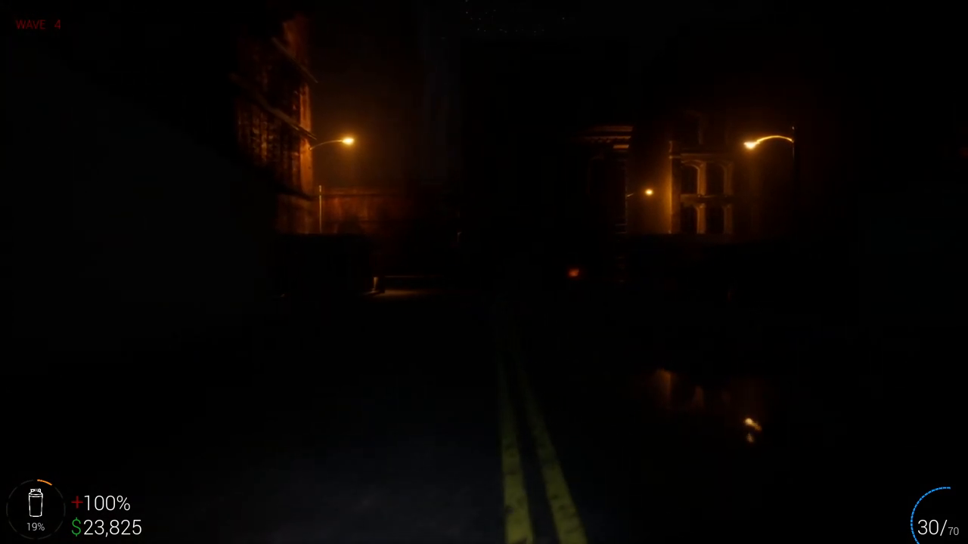
{"action": "mouse_move", "coordinate": [484, 272]}
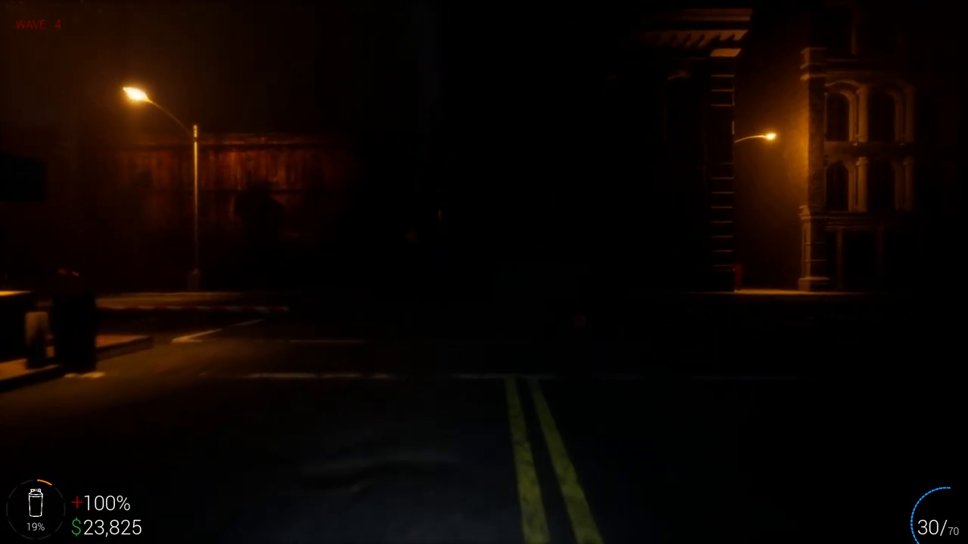
{"action": "mouse_move", "coordinate": [483, 272]}
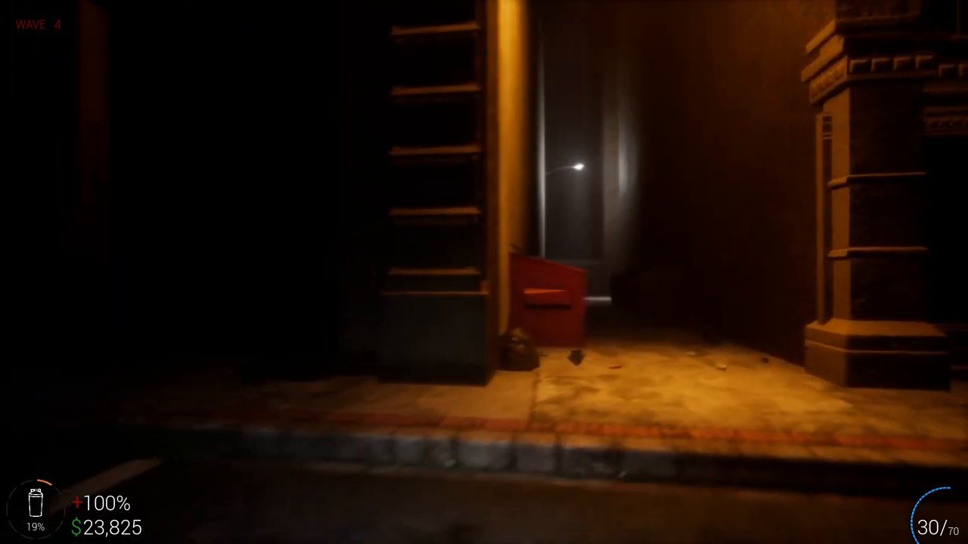
{"action": "mouse_move", "coordinate": [484, 272]}
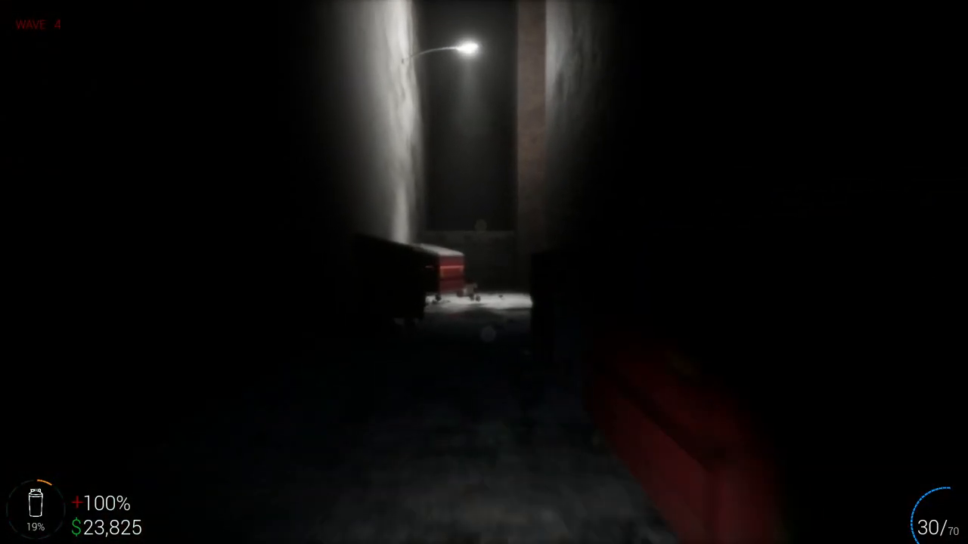
{"action": "mouse_move", "coordinate": [484, 272]}
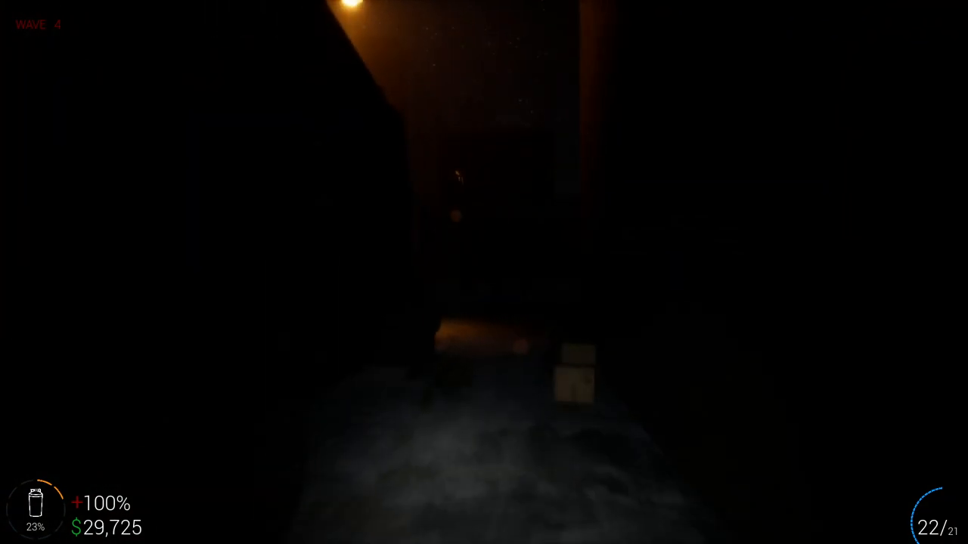
{"action": "mouse_move", "coordinate": [484, 272]}
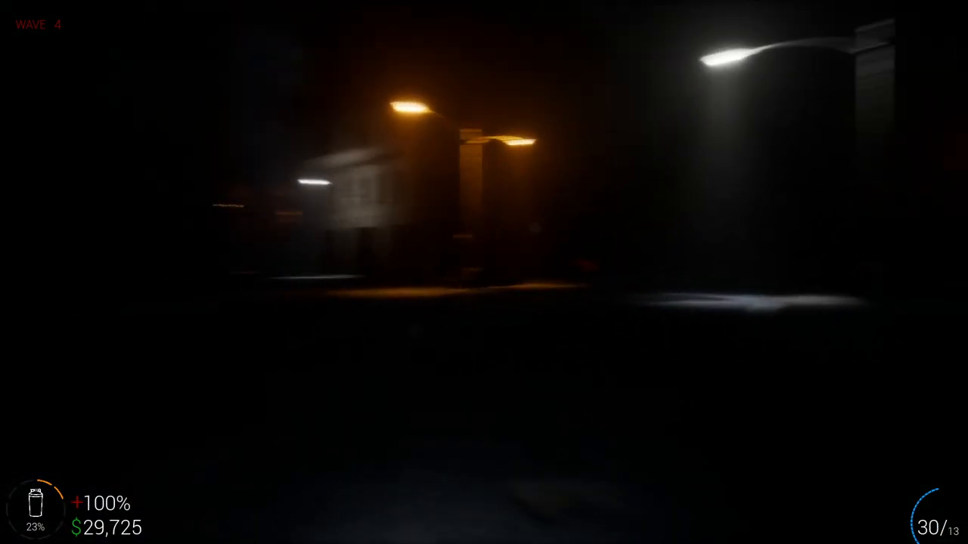
{"action": "mouse_move", "coordinate": [484, 272]}
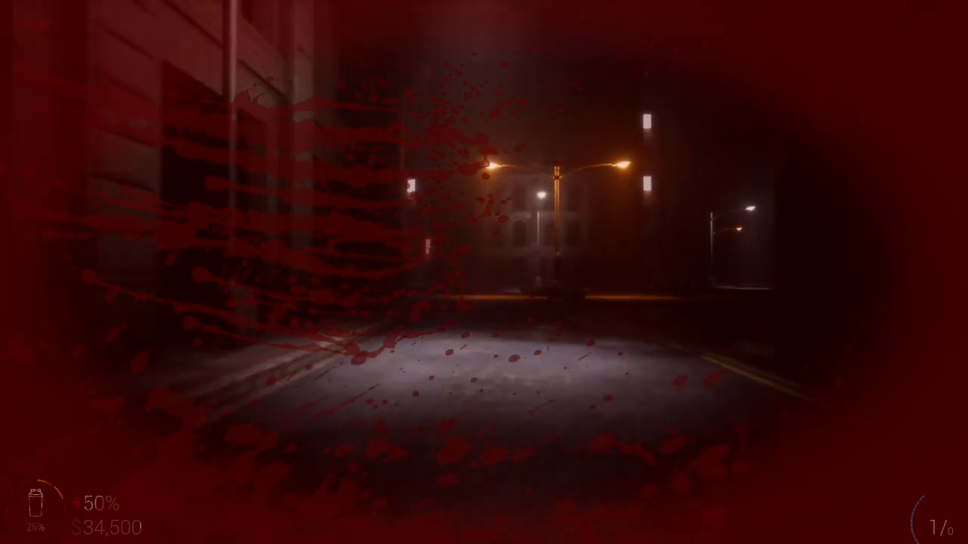
{"action": "mouse_move", "coordinate": [484, 272]}
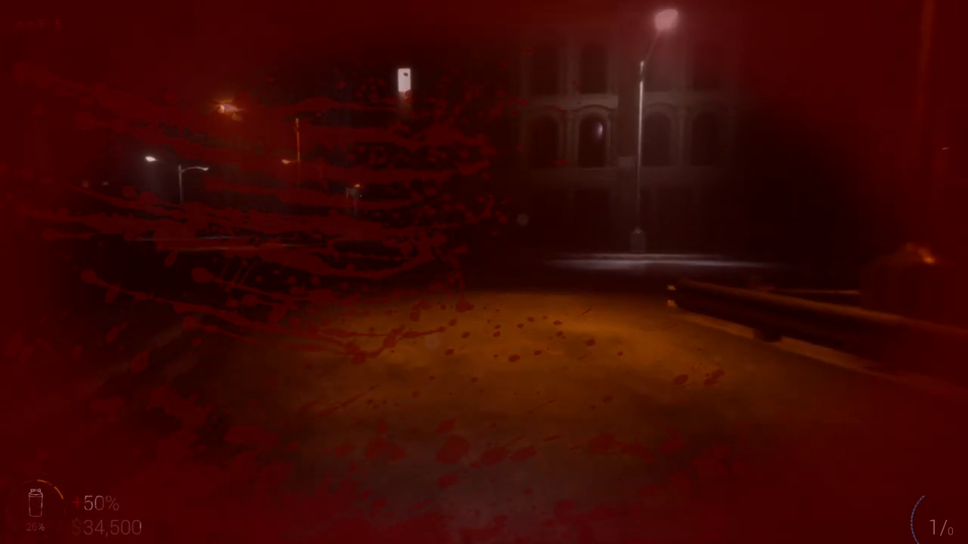
{"action": "mouse_move", "coordinate": [483, 272]}
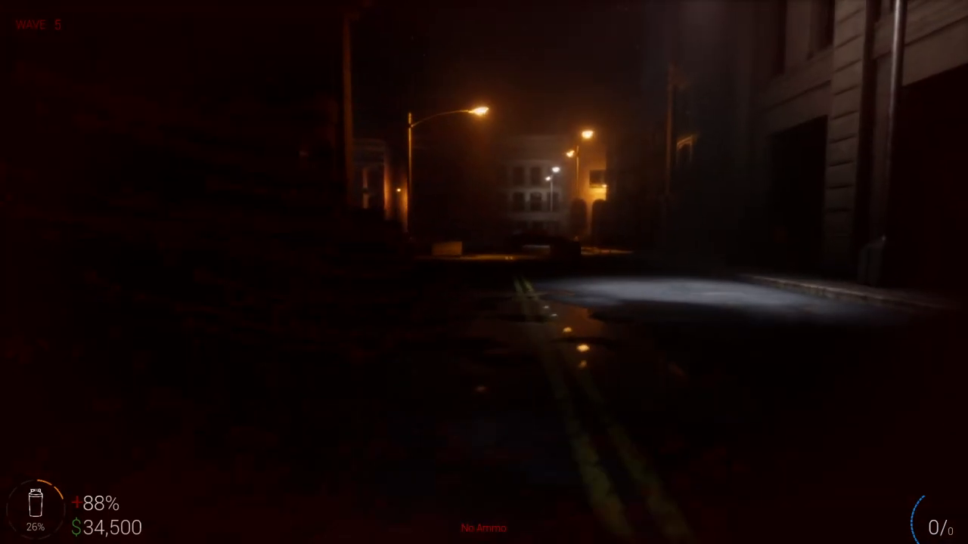
{"action": "mouse_move", "coordinate": [483, 272]}
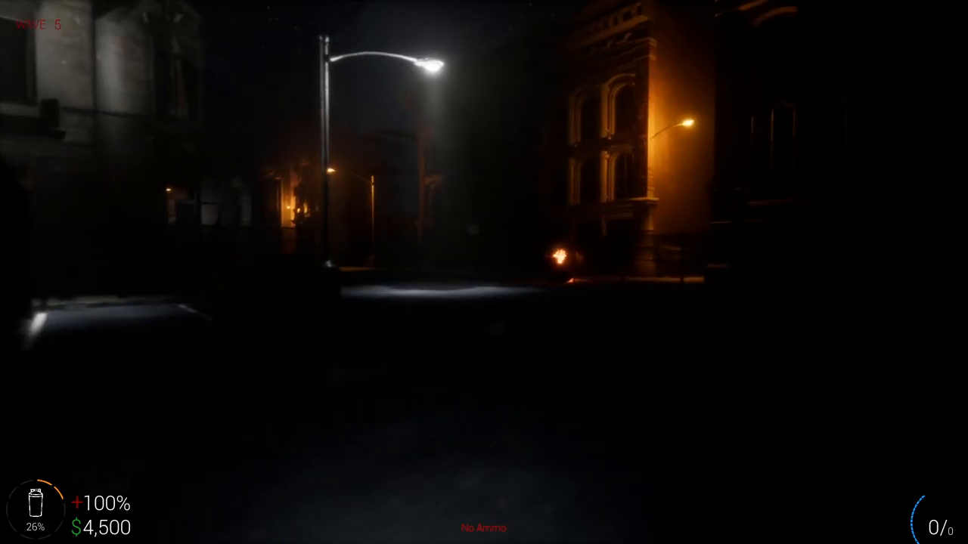
{"action": "mouse_move", "coordinate": [484, 272]}
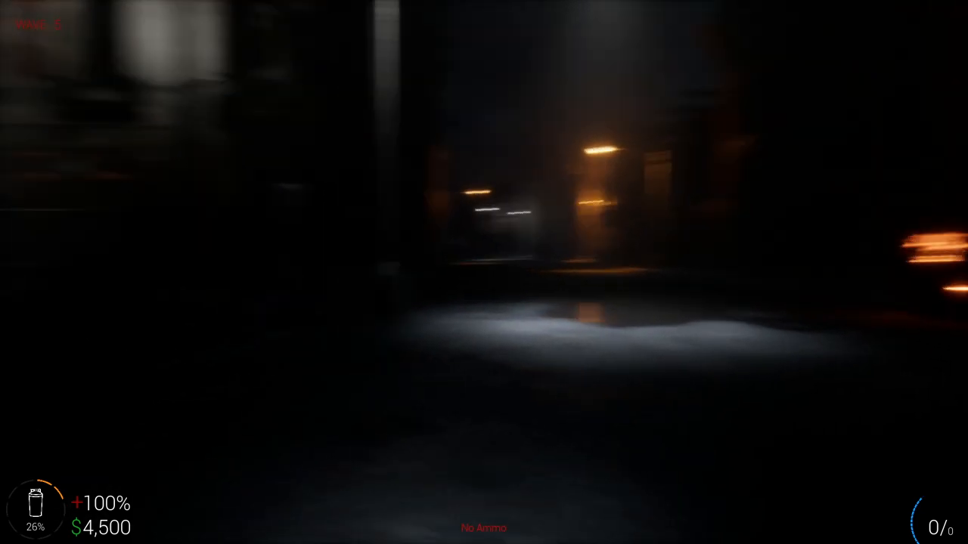
{"action": "mouse_move", "coordinate": [484, 273]}
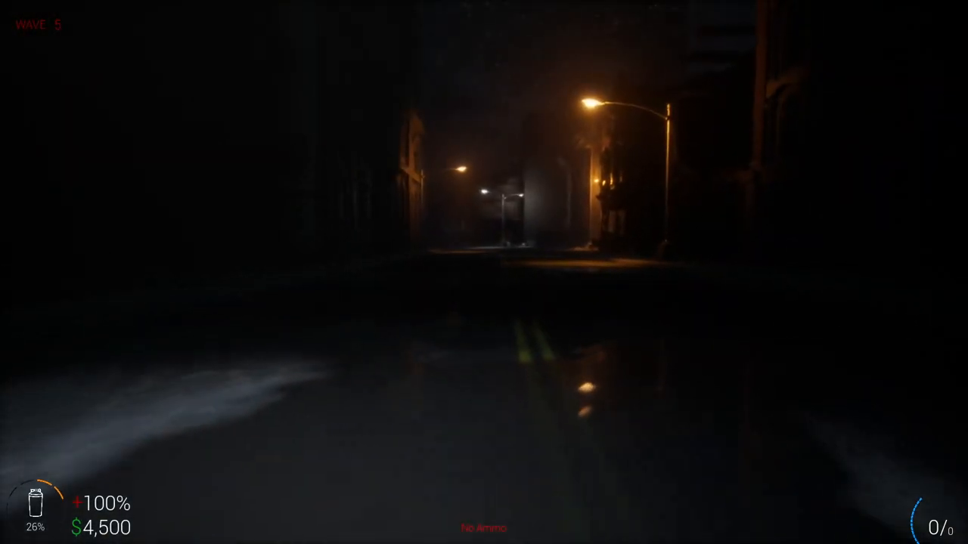
{"action": "mouse_move", "coordinate": [484, 272]}
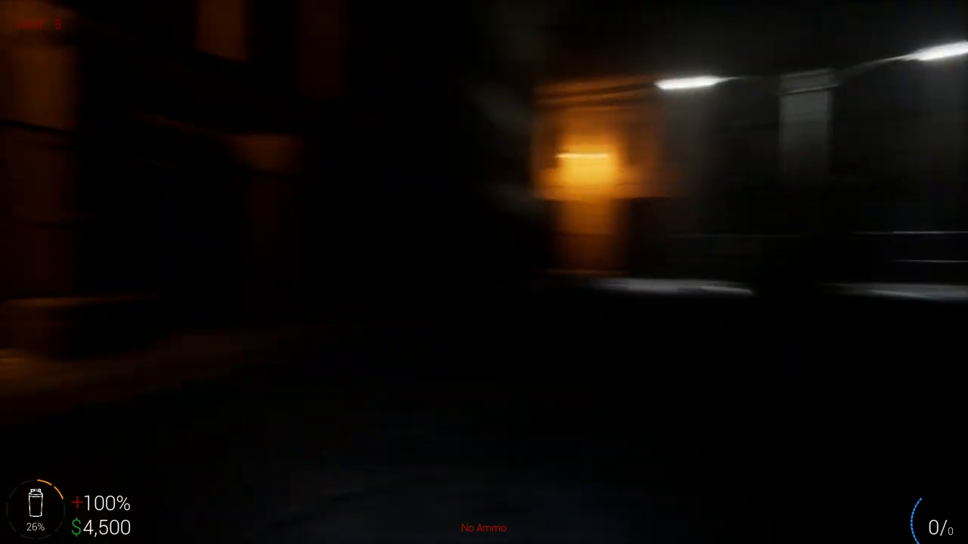
{"action": "mouse_move", "coordinate": [484, 272]}
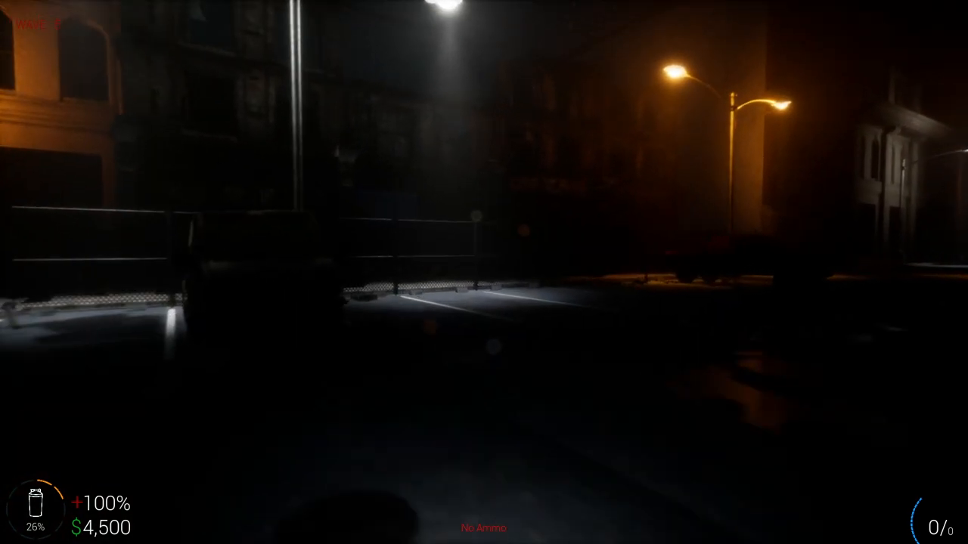
{"action": "mouse_move", "coordinate": [483, 272]}
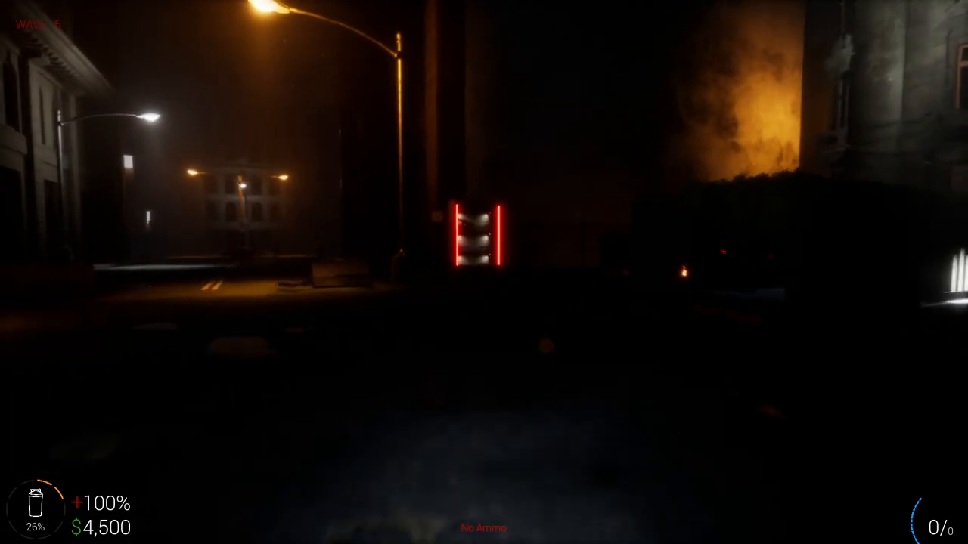
{"action": "mouse_move", "coordinate": [484, 272]}
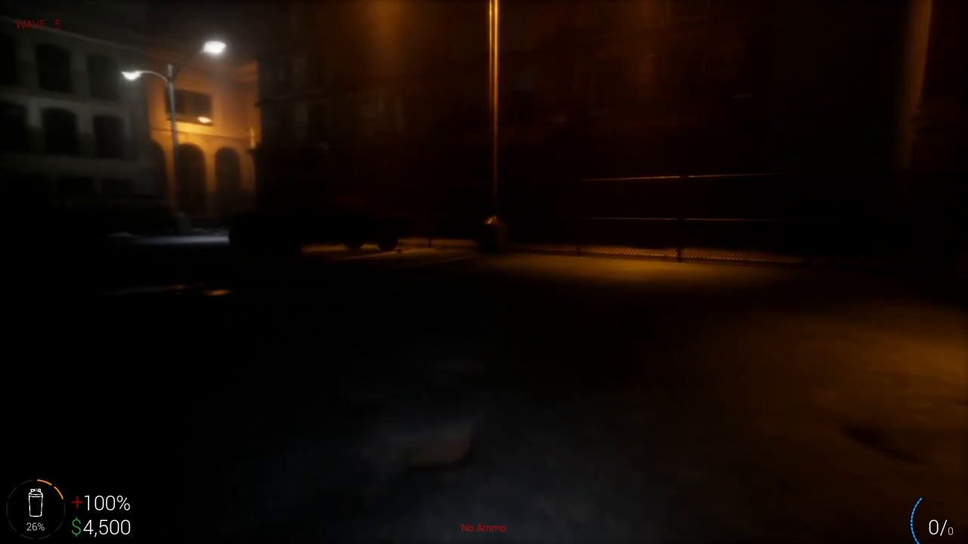
{"action": "mouse_move", "coordinate": [484, 272]}
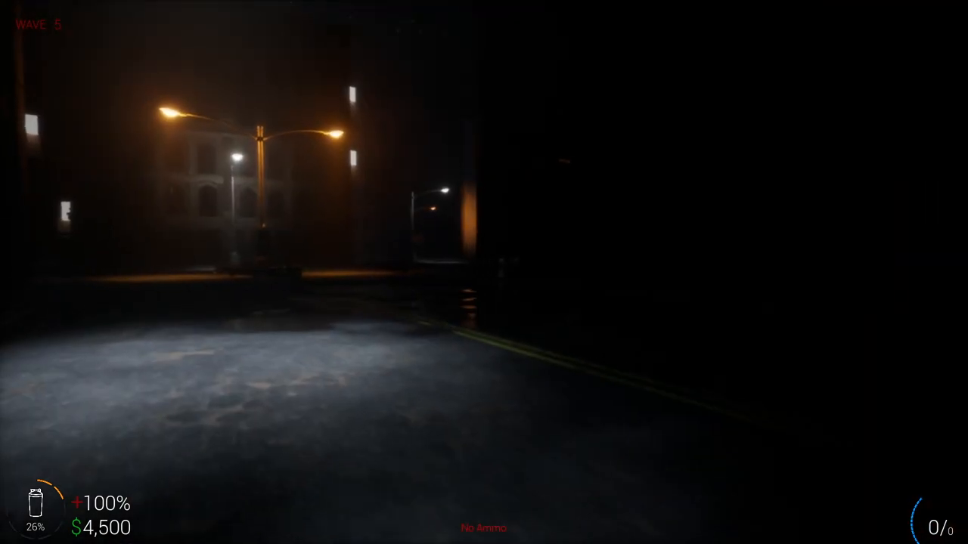
{"action": "mouse_move", "coordinate": [484, 272]}
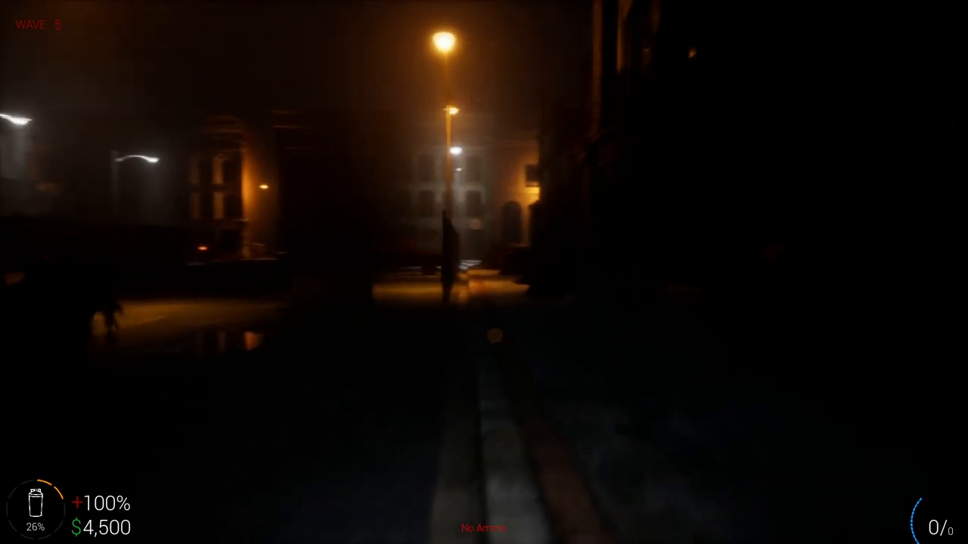
{"action": "mouse_move", "coordinate": [483, 273]}
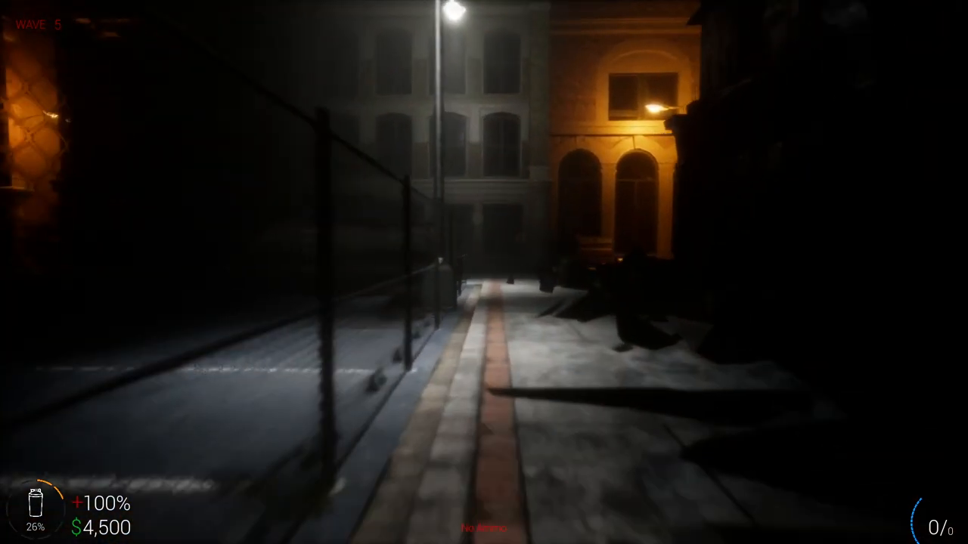
{"action": "mouse_move", "coordinate": [484, 273]}
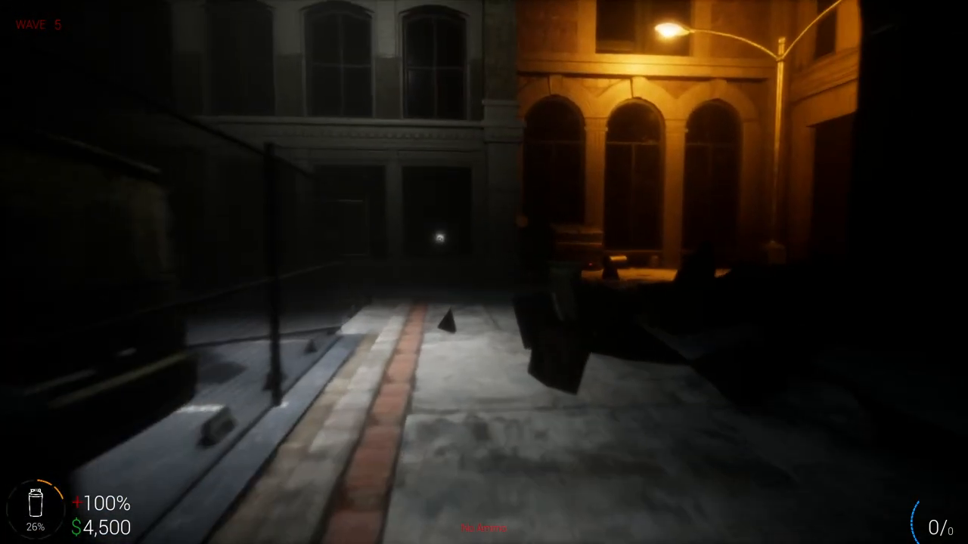
{"action": "mouse_move", "coordinate": [484, 272]}
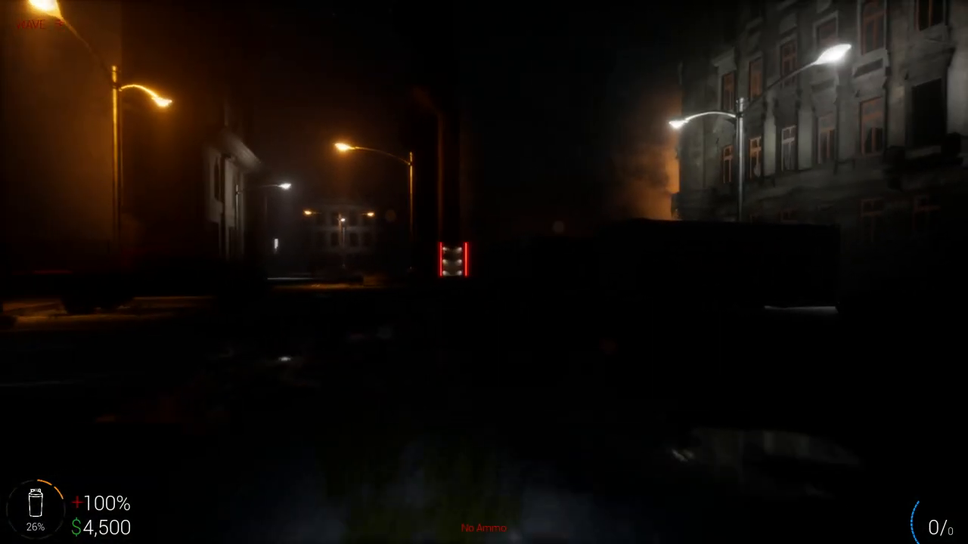
{"action": "mouse_move", "coordinate": [484, 272]}
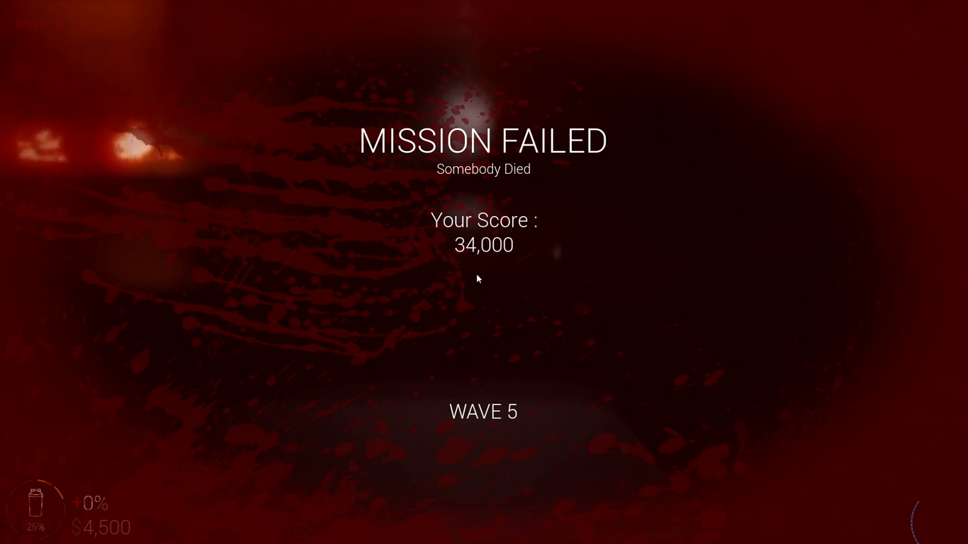
Step: Dismiss the Mission Failed screen showing score 34,000 at wave 5
{"action": "key", "text": "Escape"}
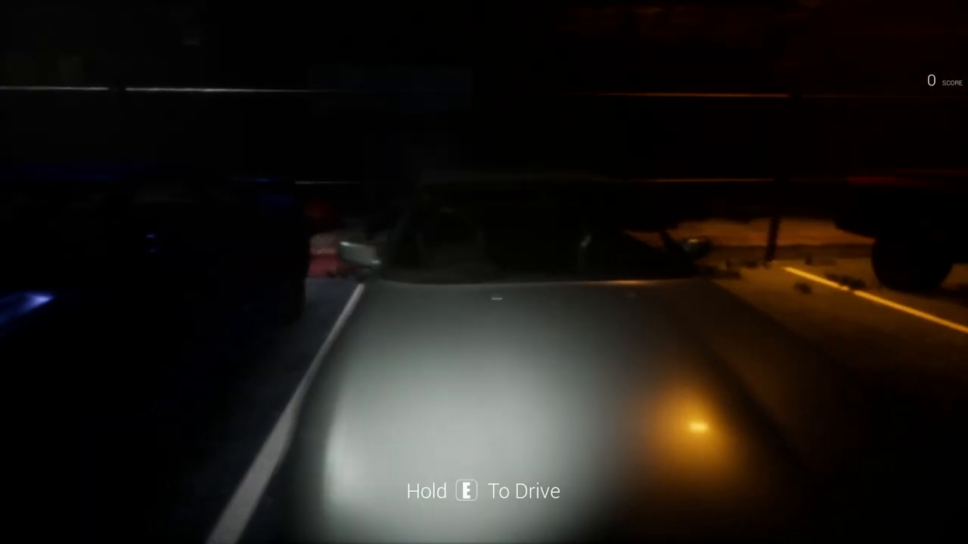
Step: Get into the free-roam car, with the gauges reading neutral gear
{"action": "key", "text": "e"}
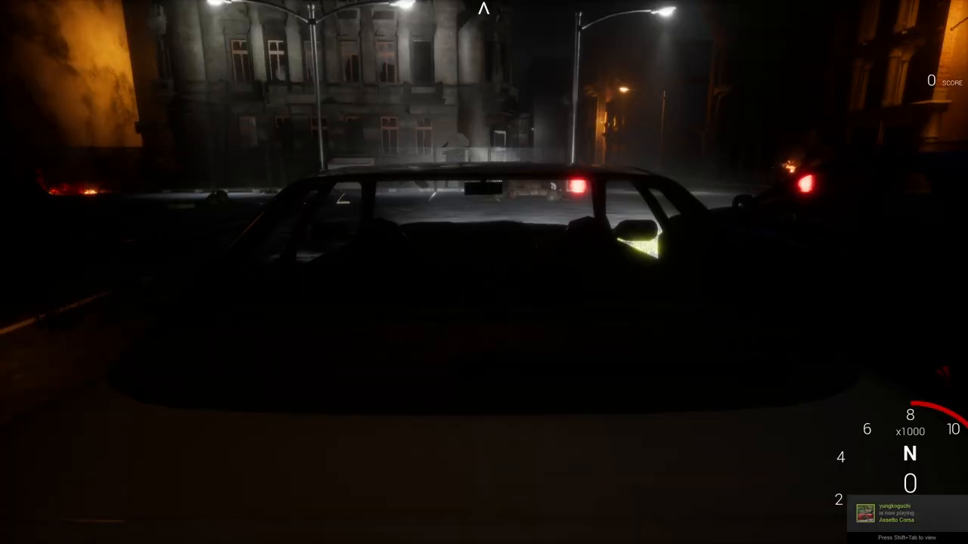